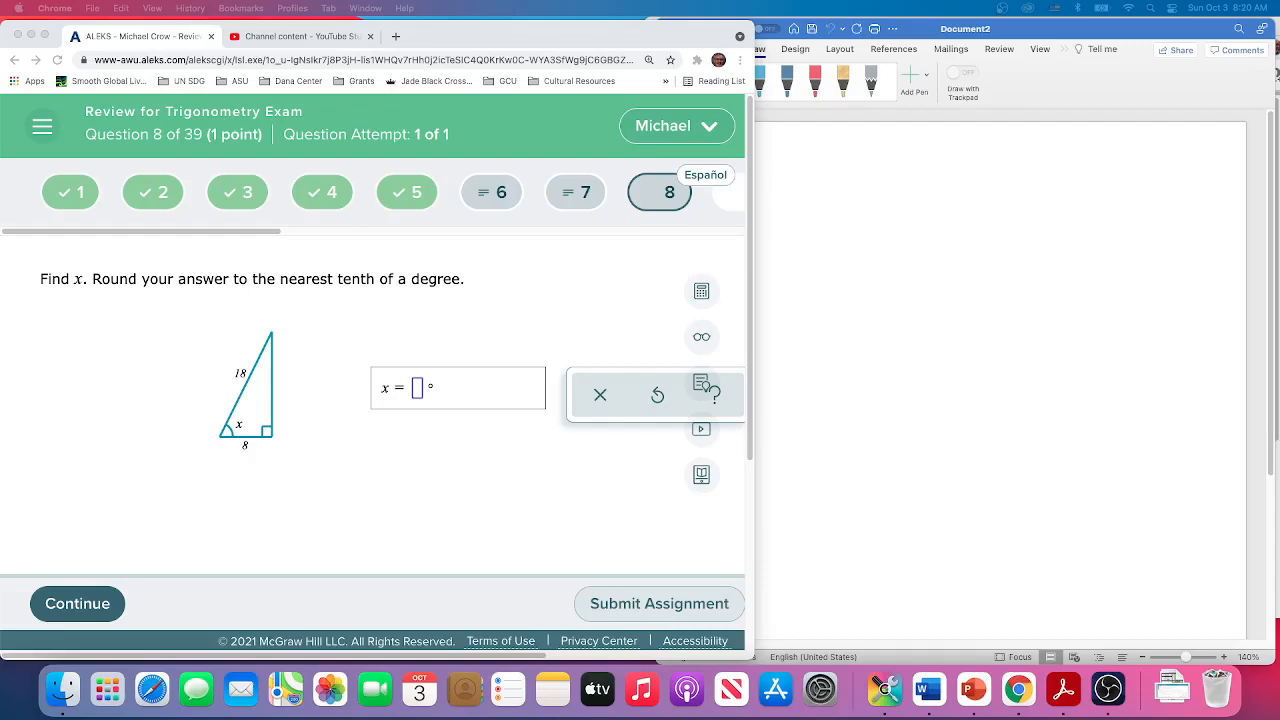
{"action": "mouse_move", "coordinate": [1129, 309]}
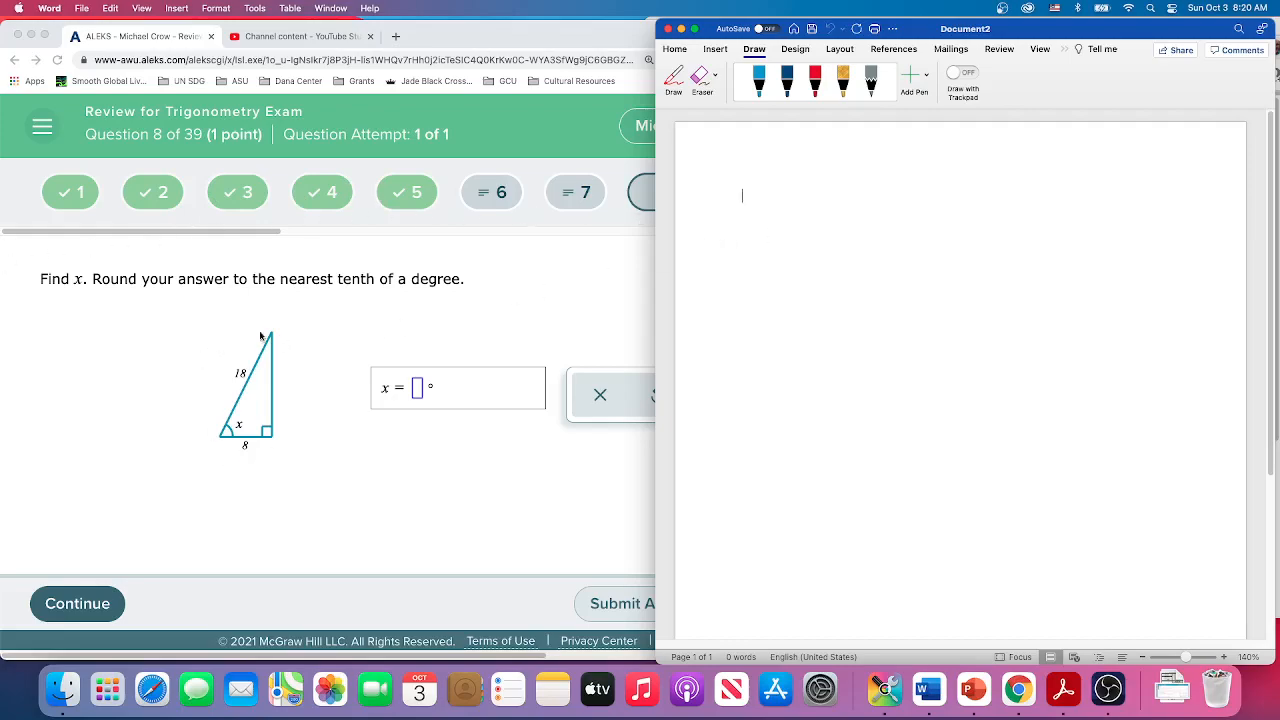
{"action": "mouse_move", "coordinate": [238, 418]}
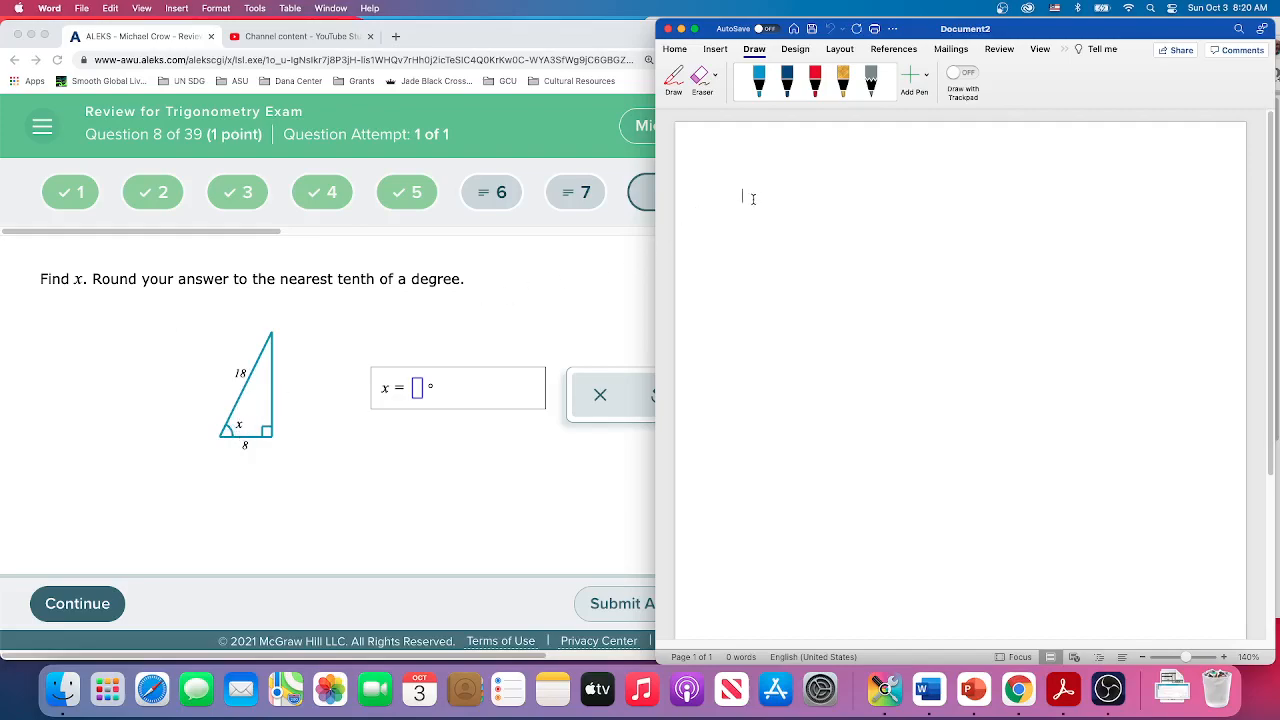
- In dark blue ink, label side 18 hyp, bottom side 8 adj, vertical side opp, and mark angle x
{"action": "left_click", "coordinate": [758, 80]}
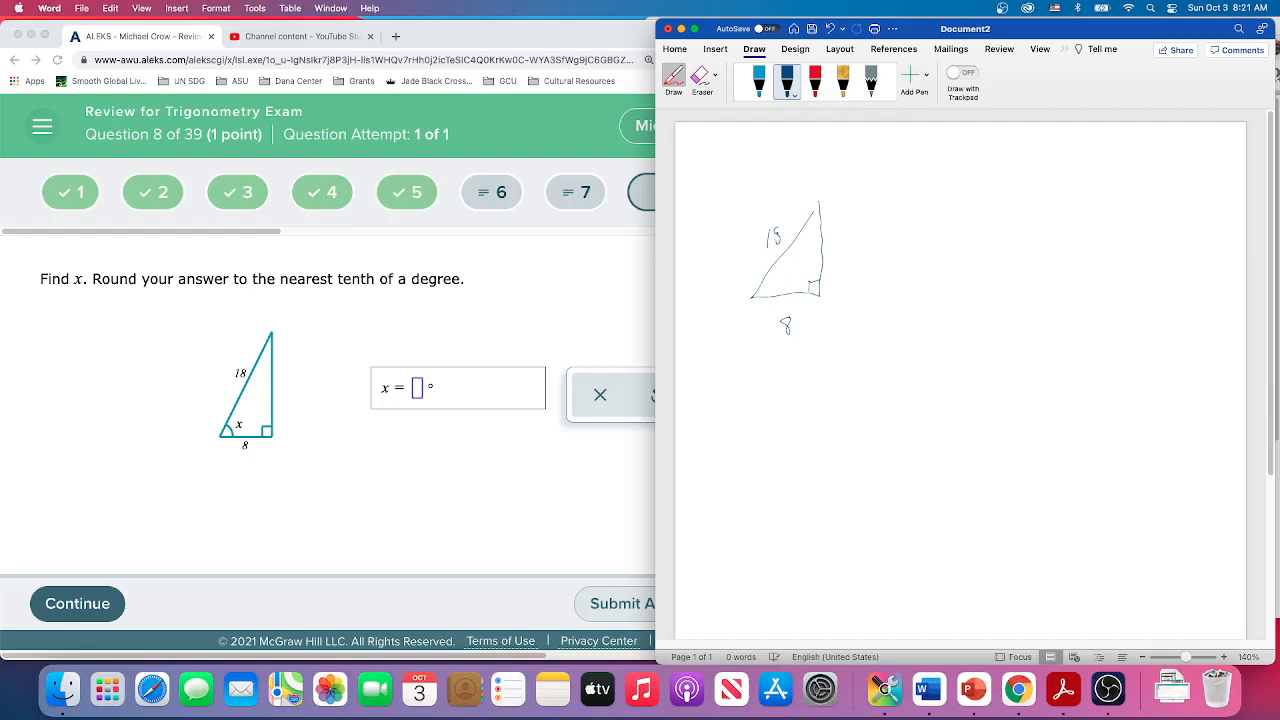
{"action": "left_click_drag", "start_coordinate": [748, 218], "coordinate": [765, 225]}
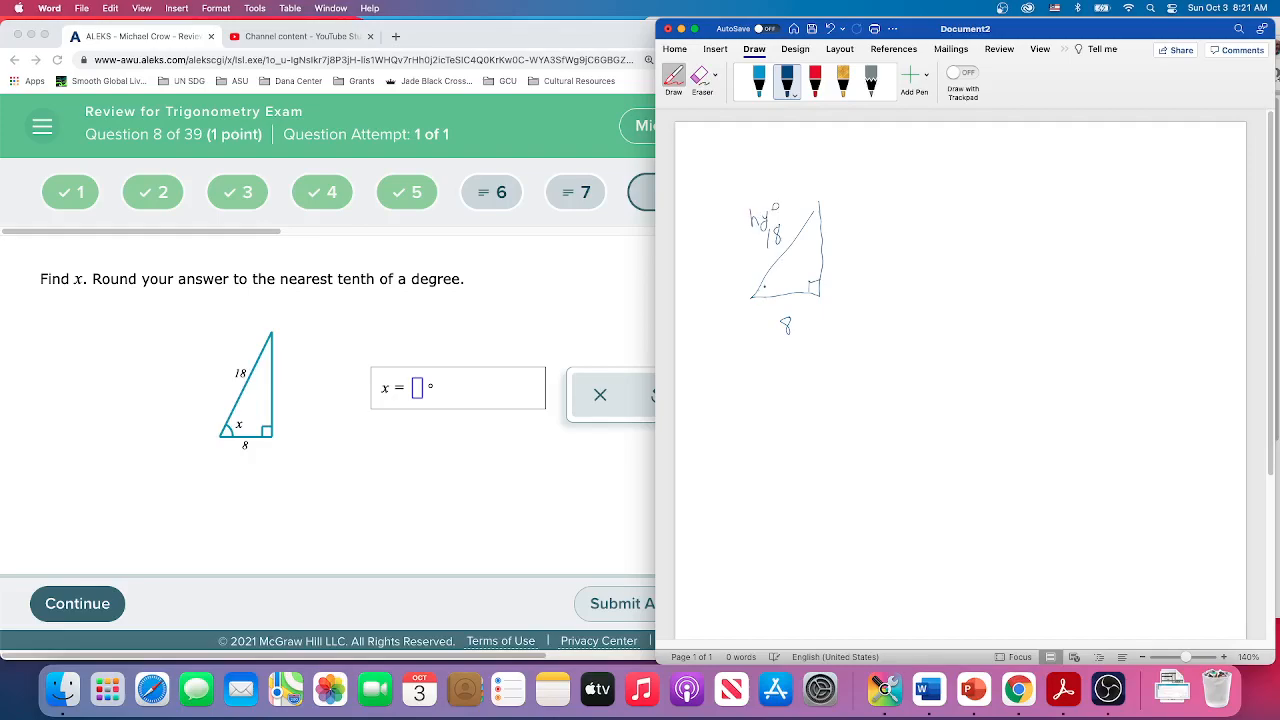
{"action": "left_click_drag", "start_coordinate": [790, 280], "coordinate": [815, 280]}
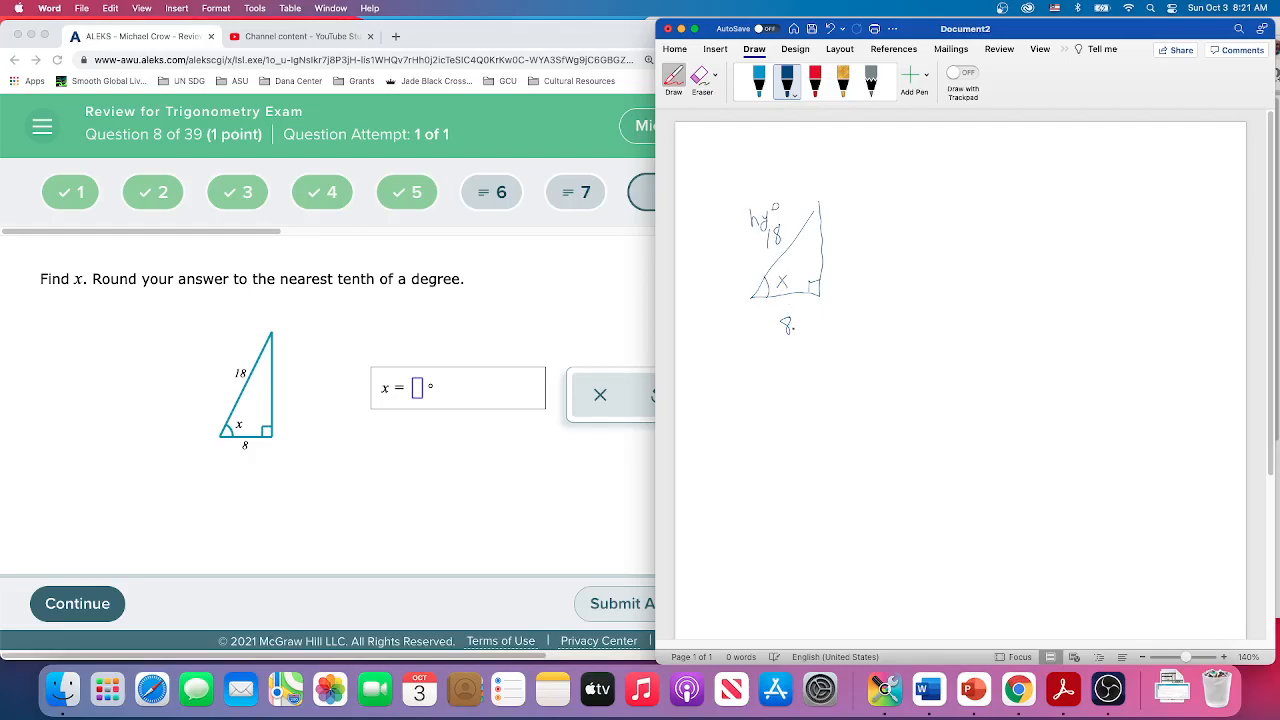
{"action": "left_click_drag", "start_coordinate": [780, 322], "coordinate": [790, 318]}
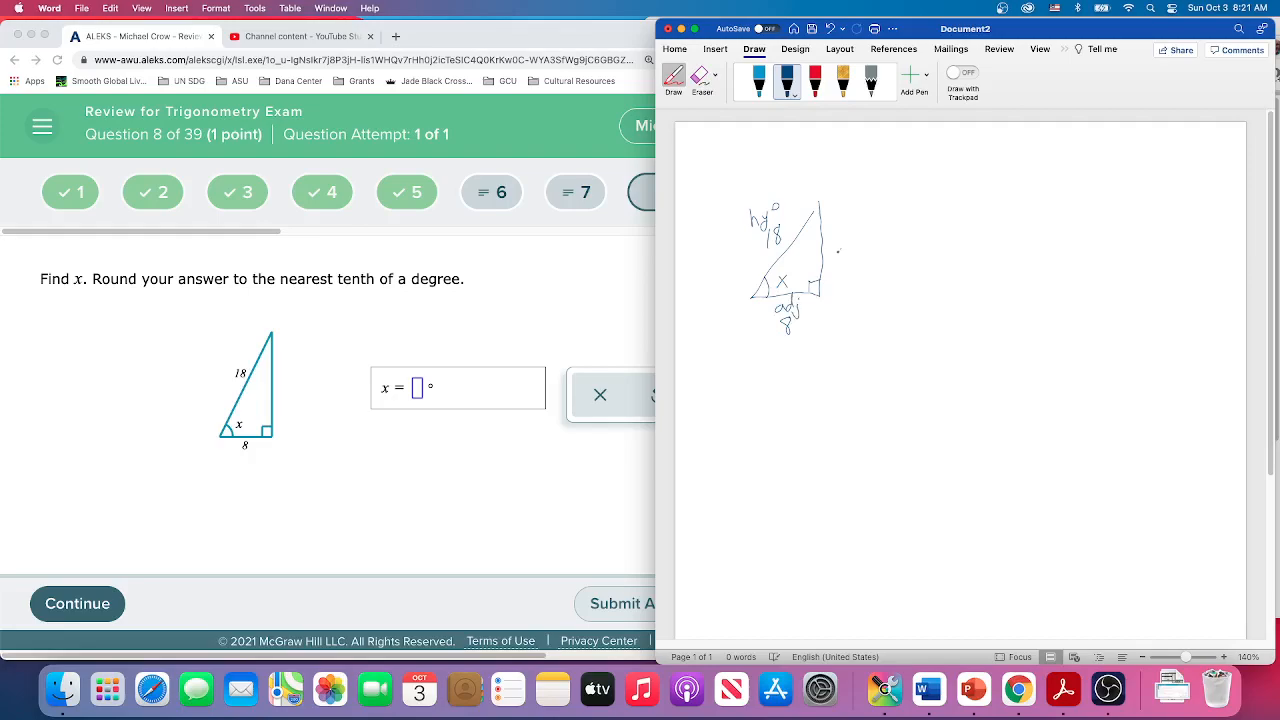
{"action": "left_click_drag", "start_coordinate": [833, 255], "coordinate": [870, 270]}
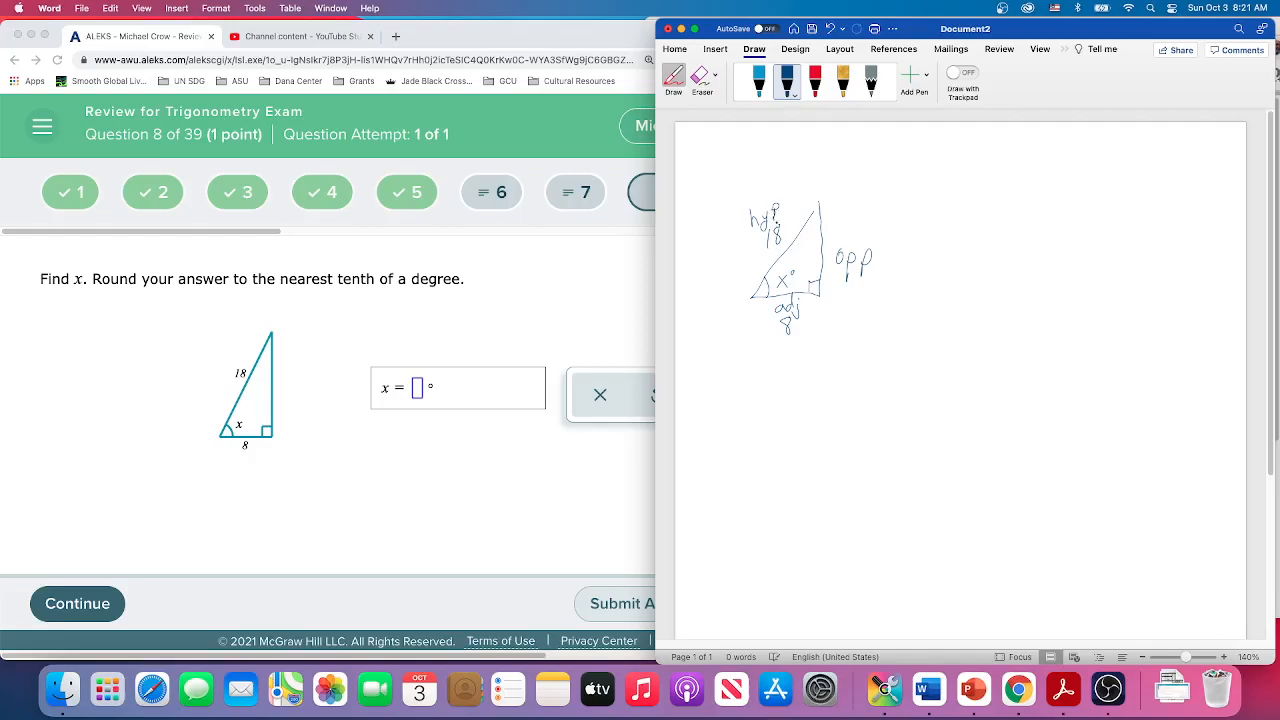
- Handwrite cos x = adj/hyp = 8/18, then rewrite it as cos(x) = 8/18
{"action": "left_click_drag", "start_coordinate": [915, 205], "coordinate": [948, 205]}
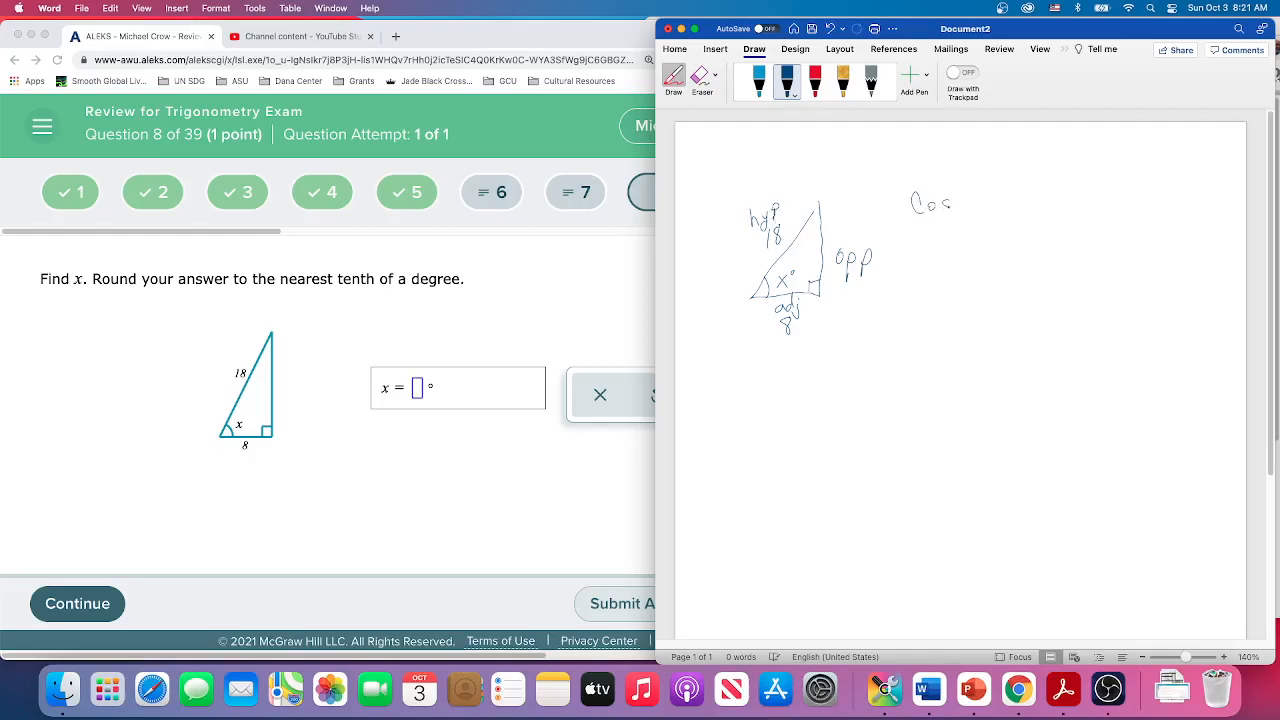
{"action": "left_click_drag", "start_coordinate": [950, 205], "coordinate": [995, 205]}
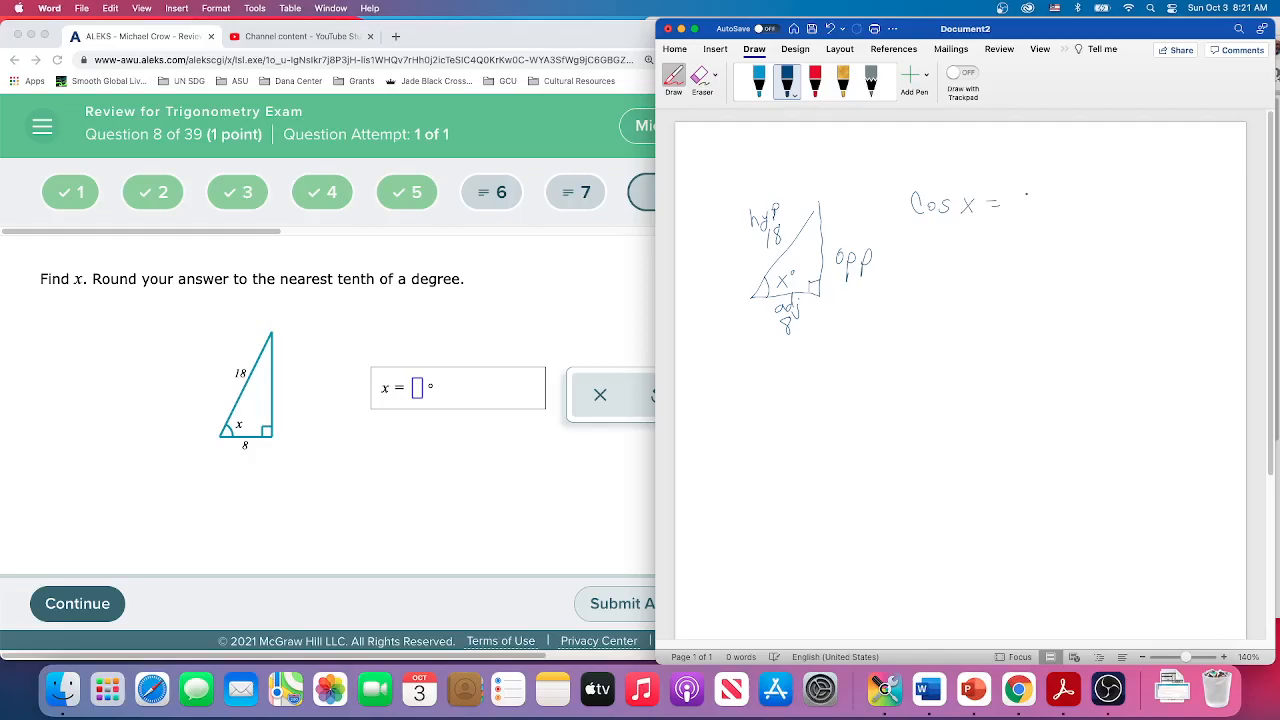
{"action": "left_click_drag", "start_coordinate": [1010, 195], "coordinate": [1050, 200]}
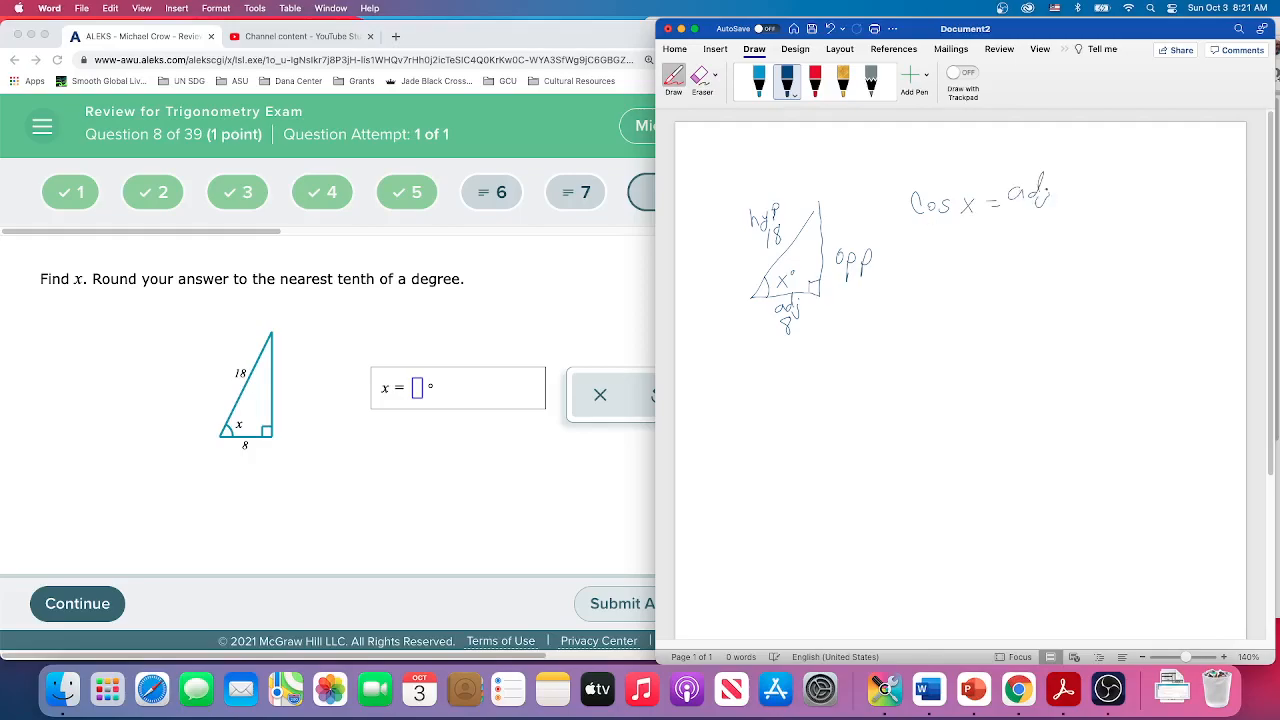
{"action": "left_click_drag", "start_coordinate": [1010, 210], "coordinate": [1010, 235]}
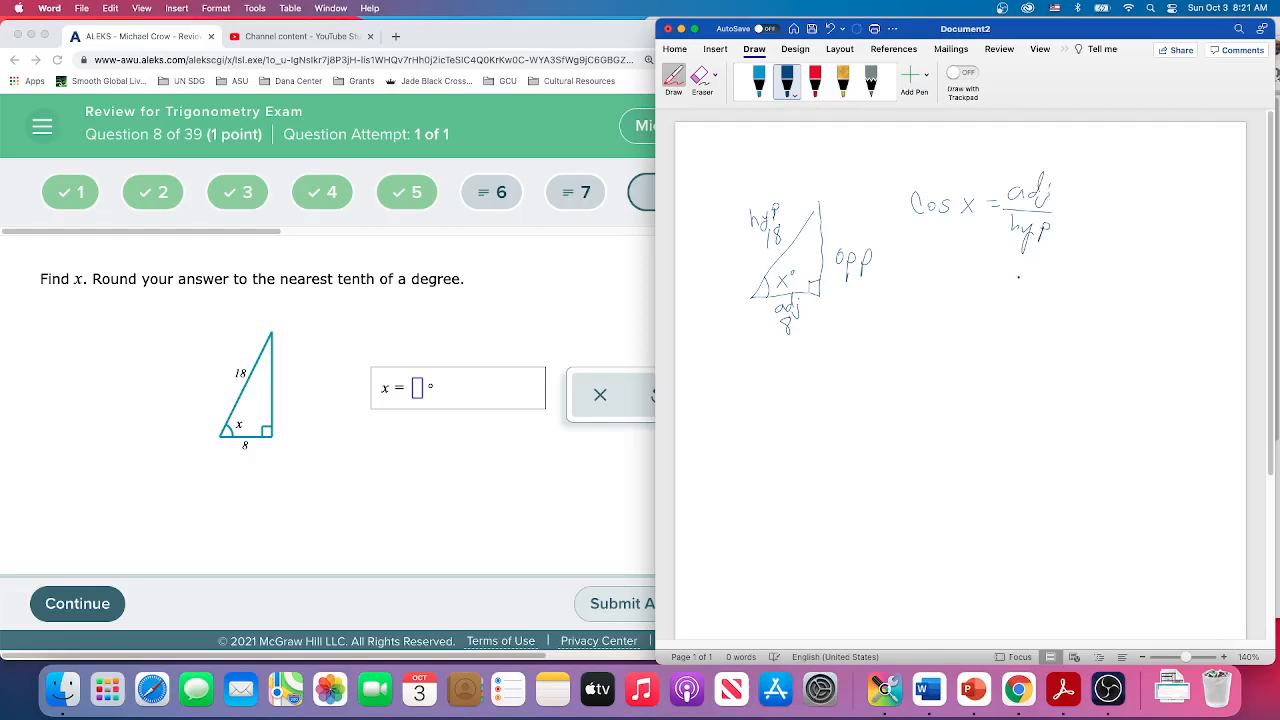
{"action": "left_click_drag", "start_coordinate": [1015, 280], "coordinate": [1030, 315]}
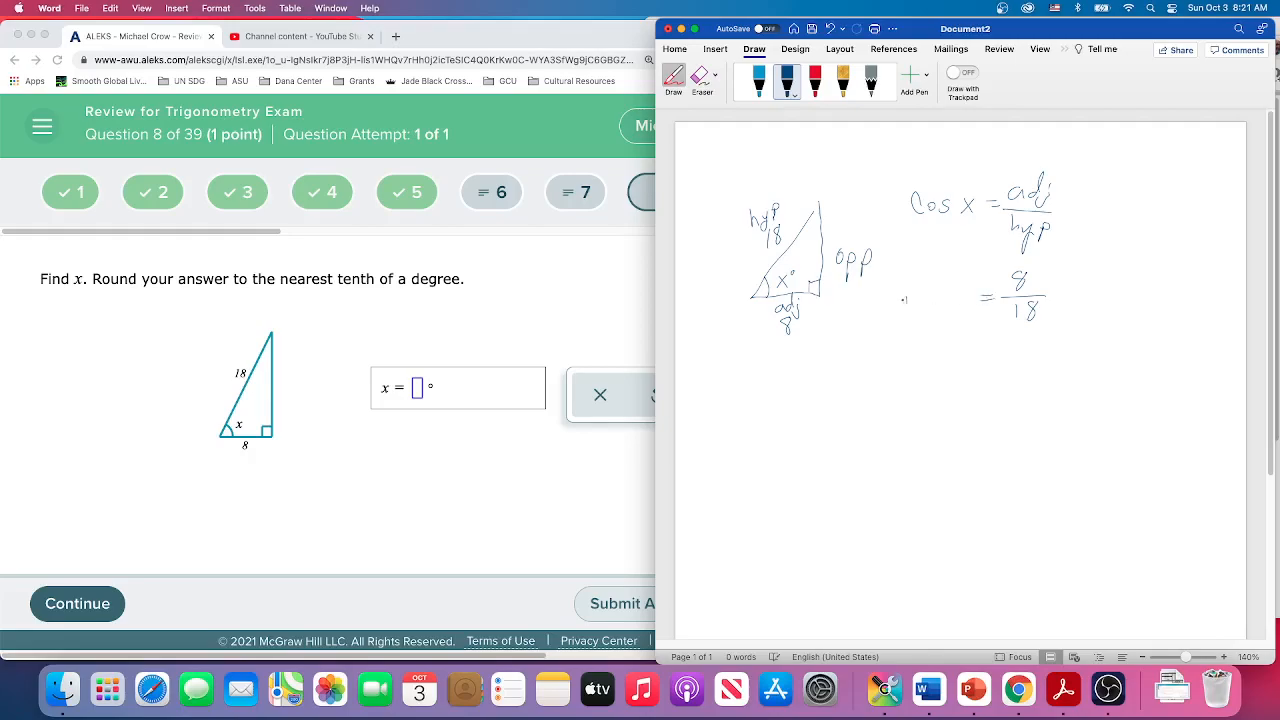
{"action": "left_click_drag", "start_coordinate": [905, 305], "coordinate": [965, 305]}
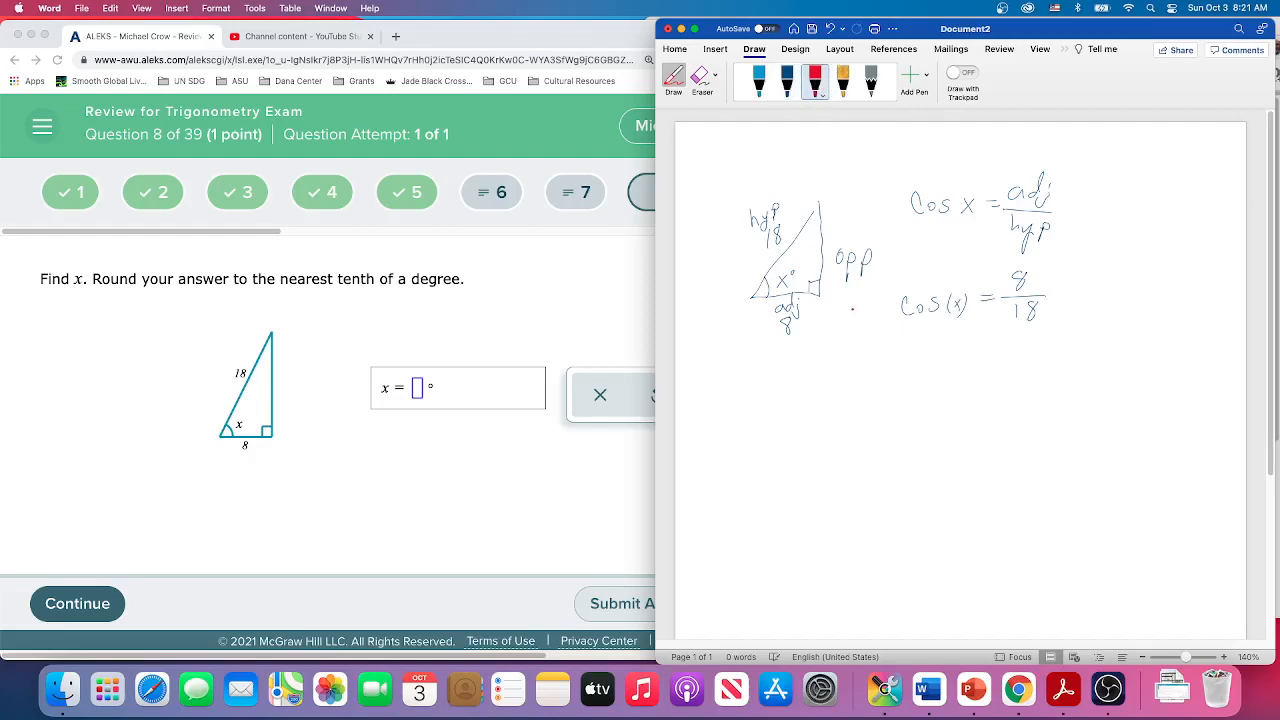
- In red, apply cos⁻¹ to both sides, cancel the cosines, and begin writing x =
{"action": "left_click_drag", "start_coordinate": [838, 315], "coordinate": [868, 308]}
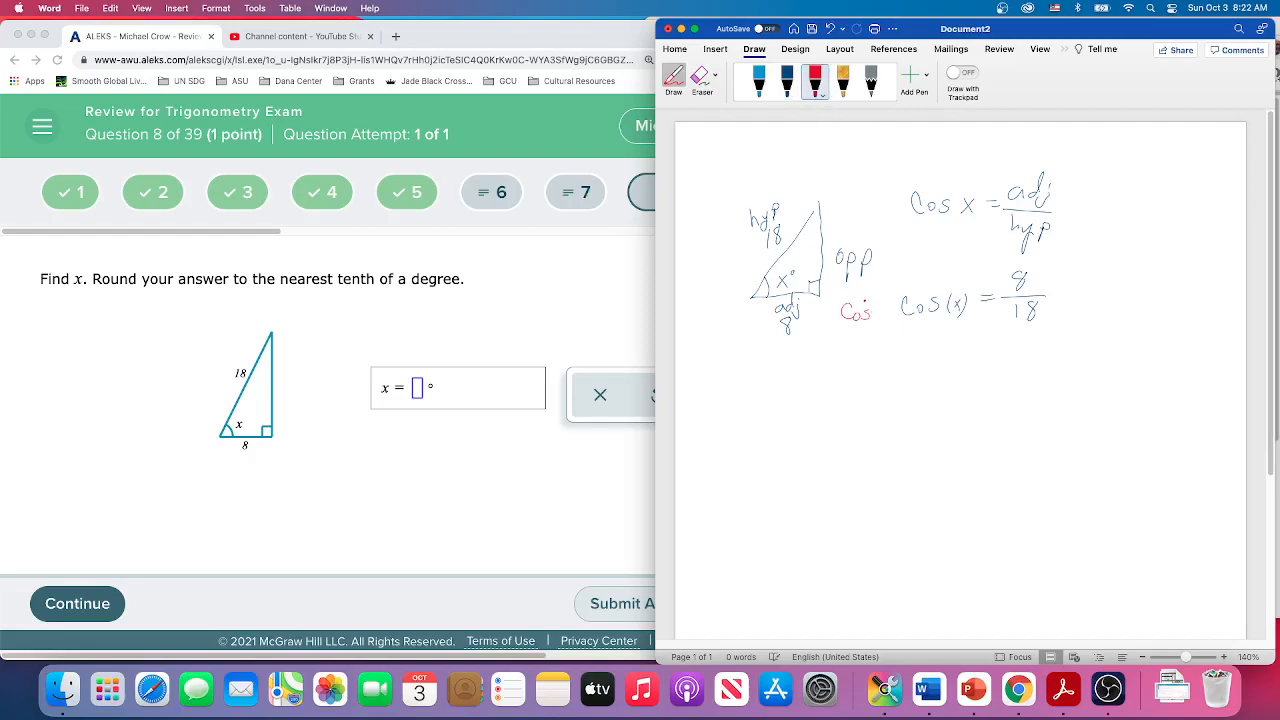
{"action": "left_click_drag", "start_coordinate": [870, 300], "coordinate": [900, 320]}
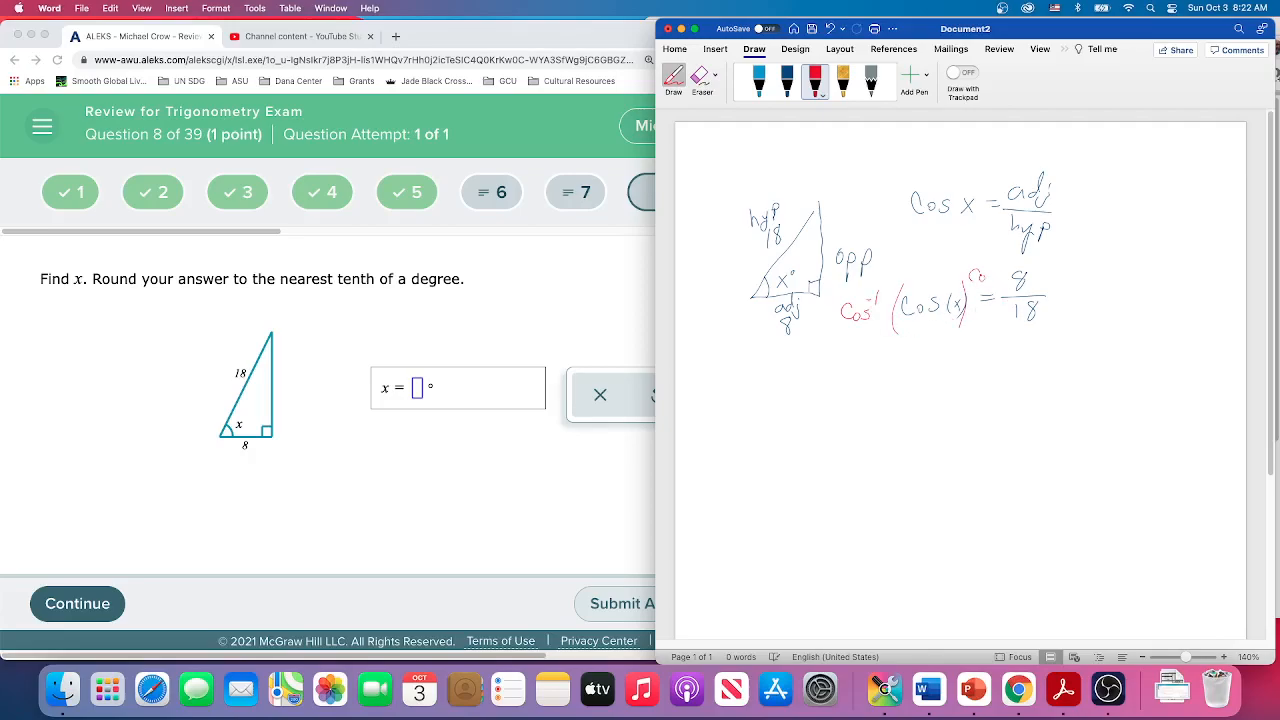
{"action": "left_click_drag", "start_coordinate": [975, 285], "coordinate": [1010, 270]}
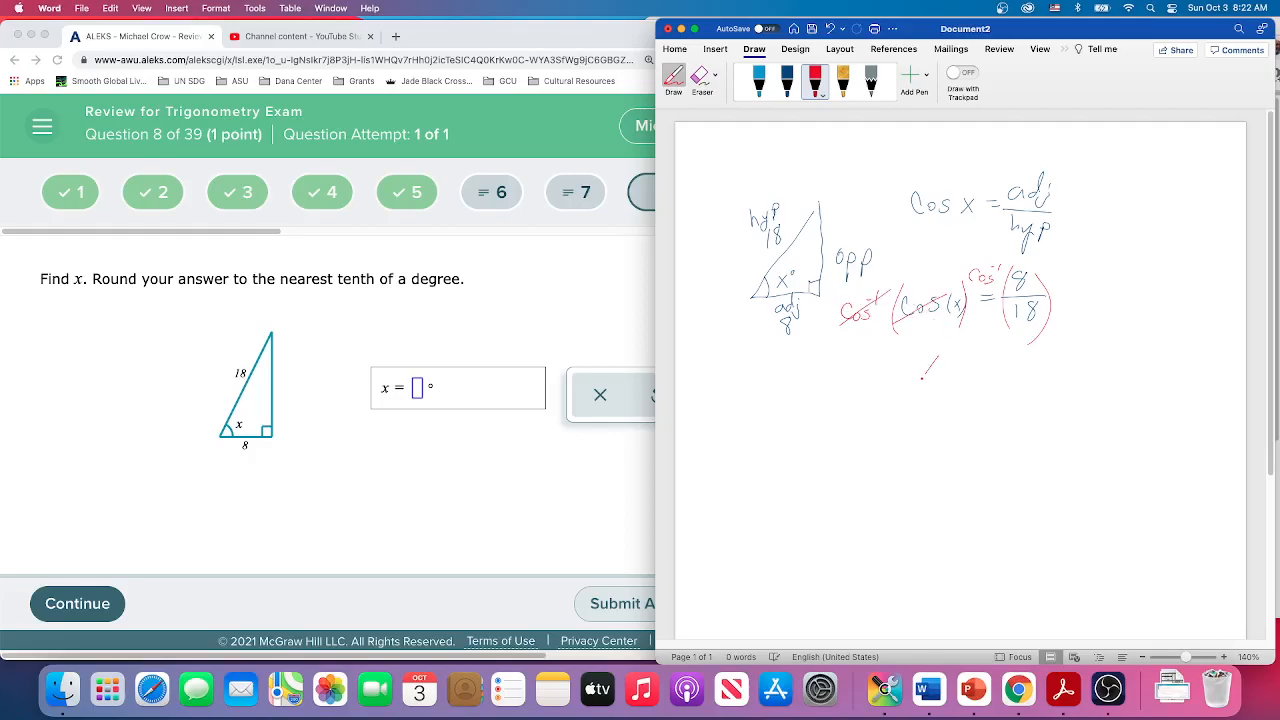
{"action": "left_click_drag", "start_coordinate": [920, 375], "coordinate": [965, 370]}
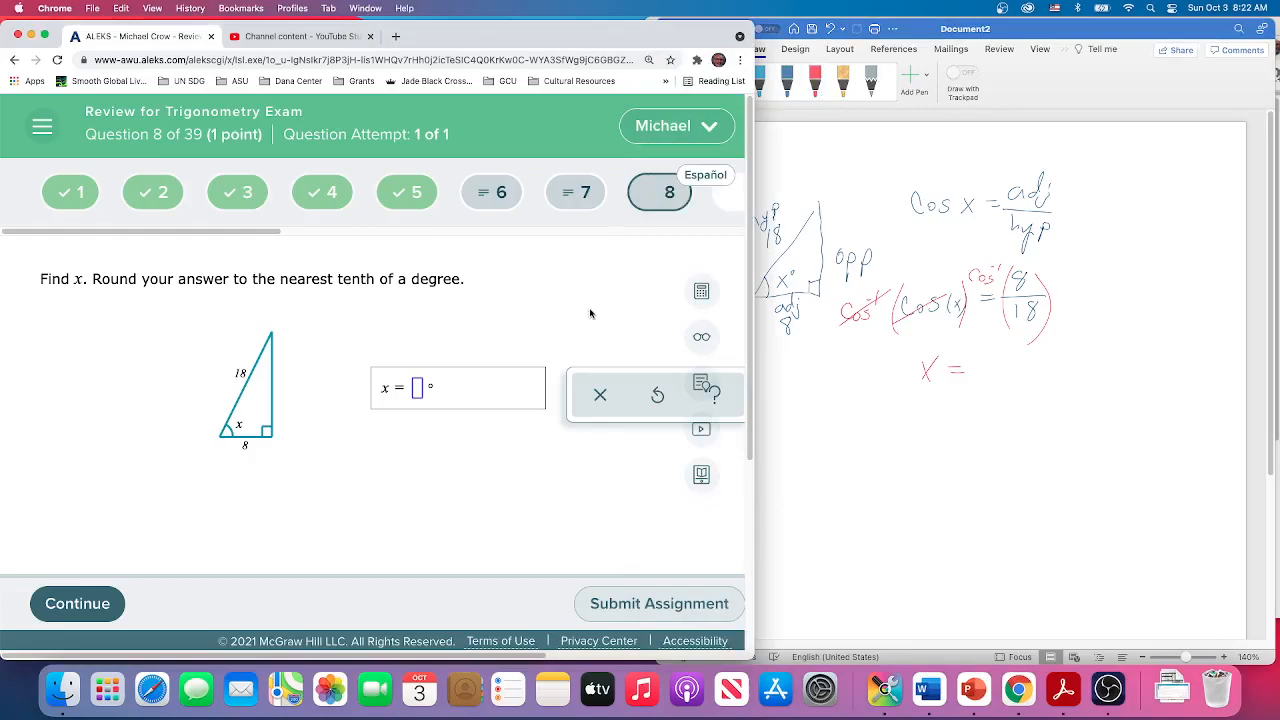
- Compute cos⁻¹(8/18) in the ALEKS calculator, getting 63.612200039, and drag it aside
{"action": "left_click", "coordinate": [701, 291]}
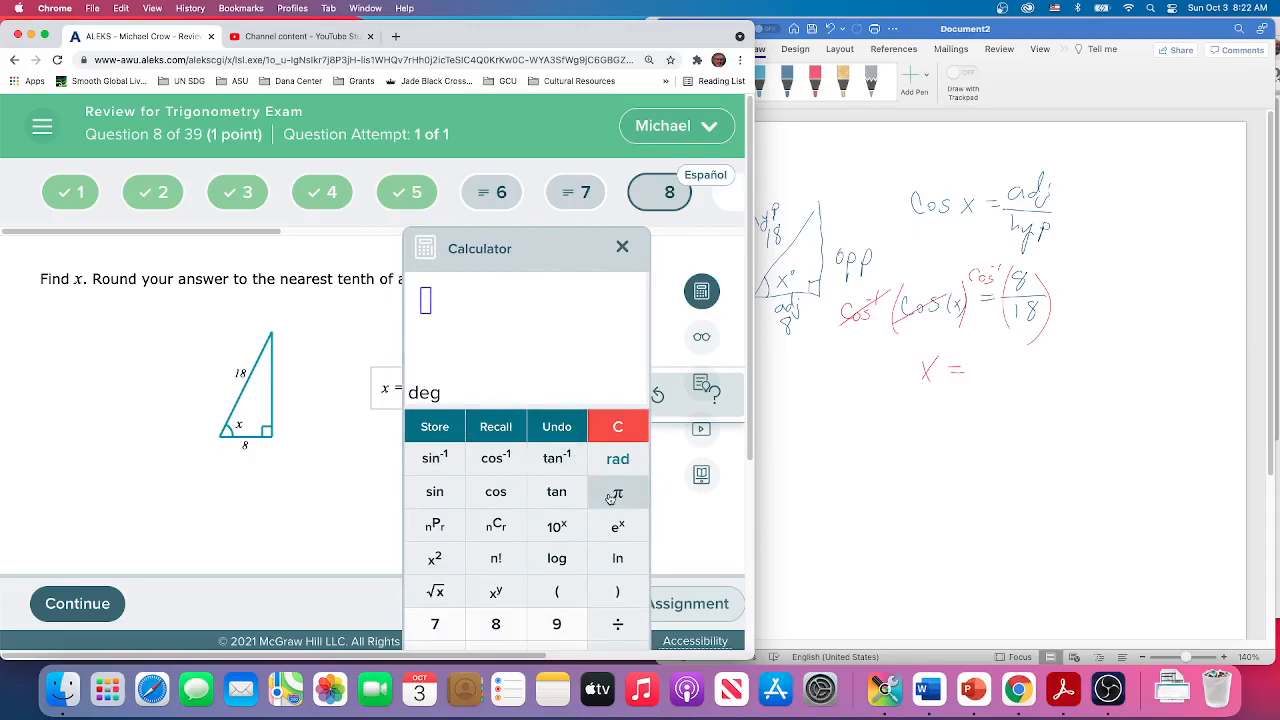
{"action": "left_click", "coordinate": [495, 459]}
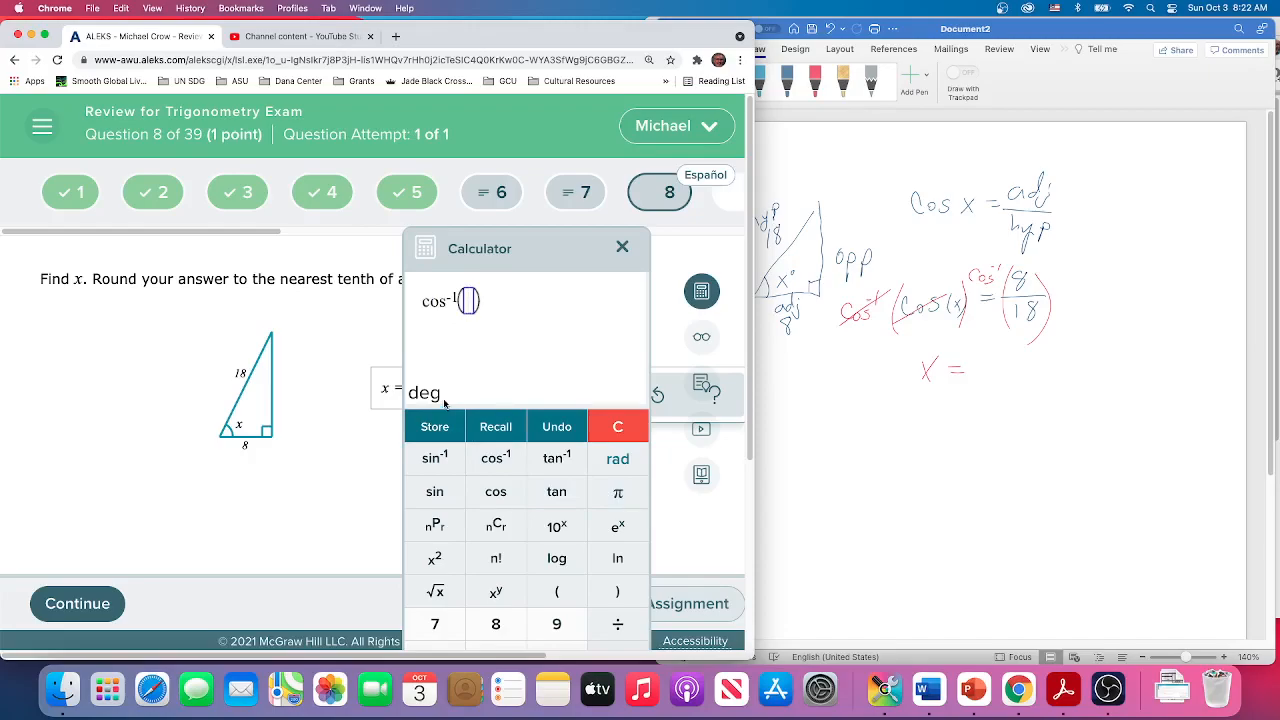
{"action": "mouse_move", "coordinate": [495, 491]}
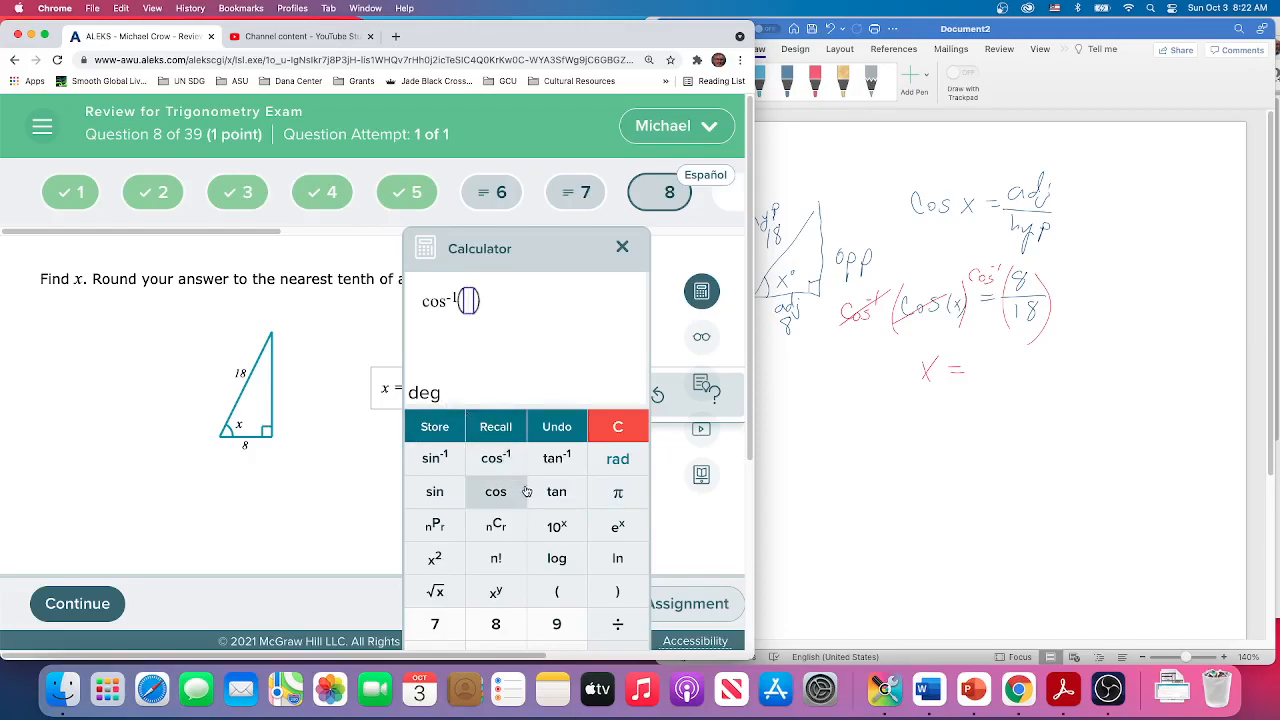
{"action": "left_click", "coordinate": [495, 624]}
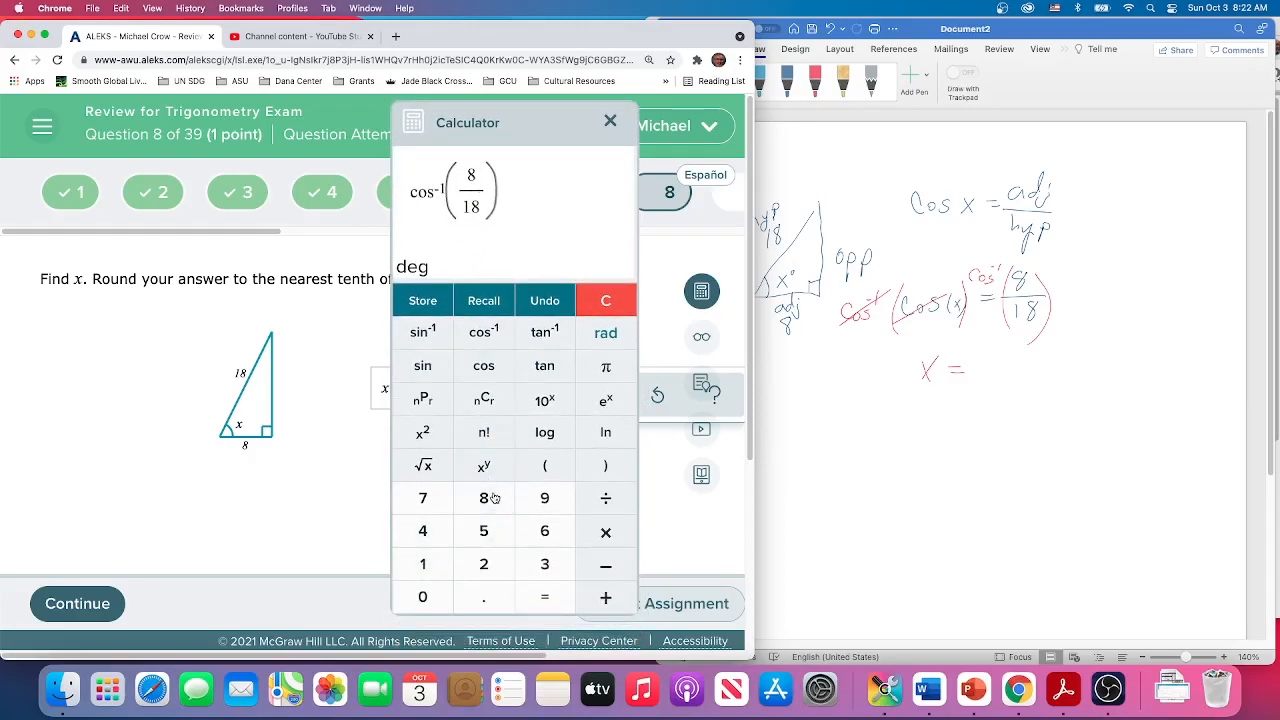
{"action": "mouse_move", "coordinate": [536, 202]}
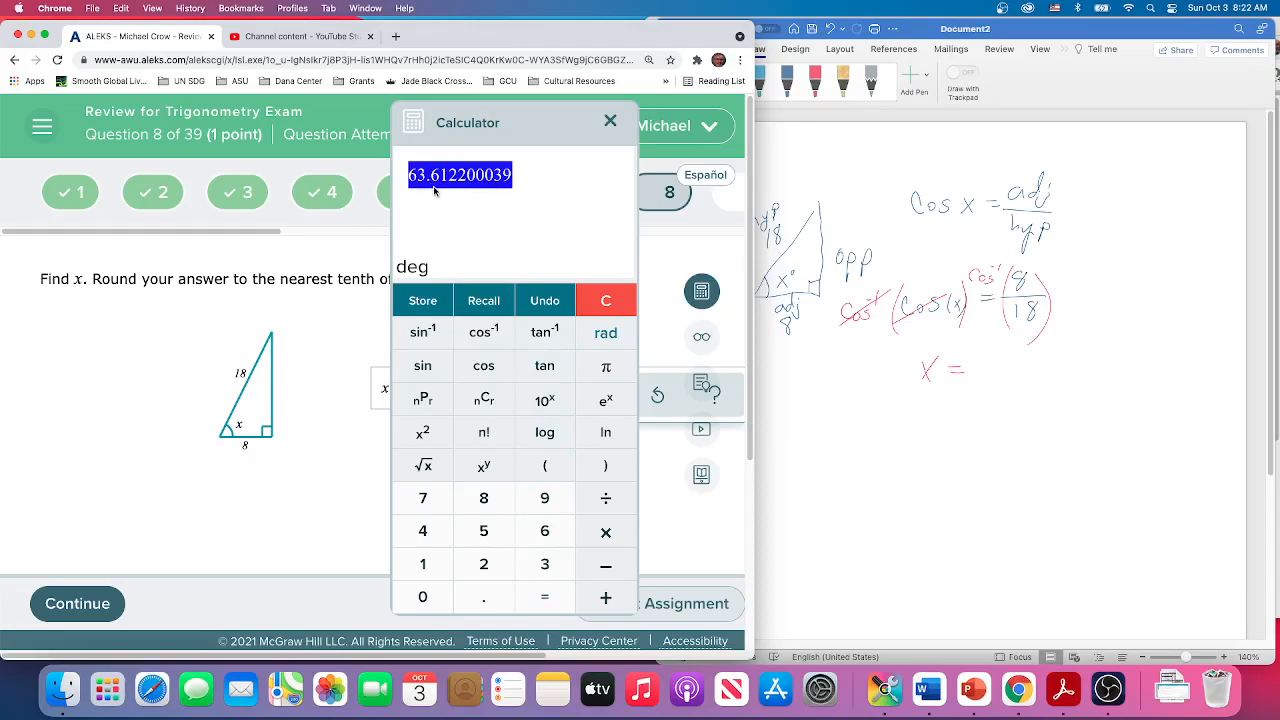
{"action": "left_click_drag", "start_coordinate": [513, 121], "coordinate": [640, 116]}
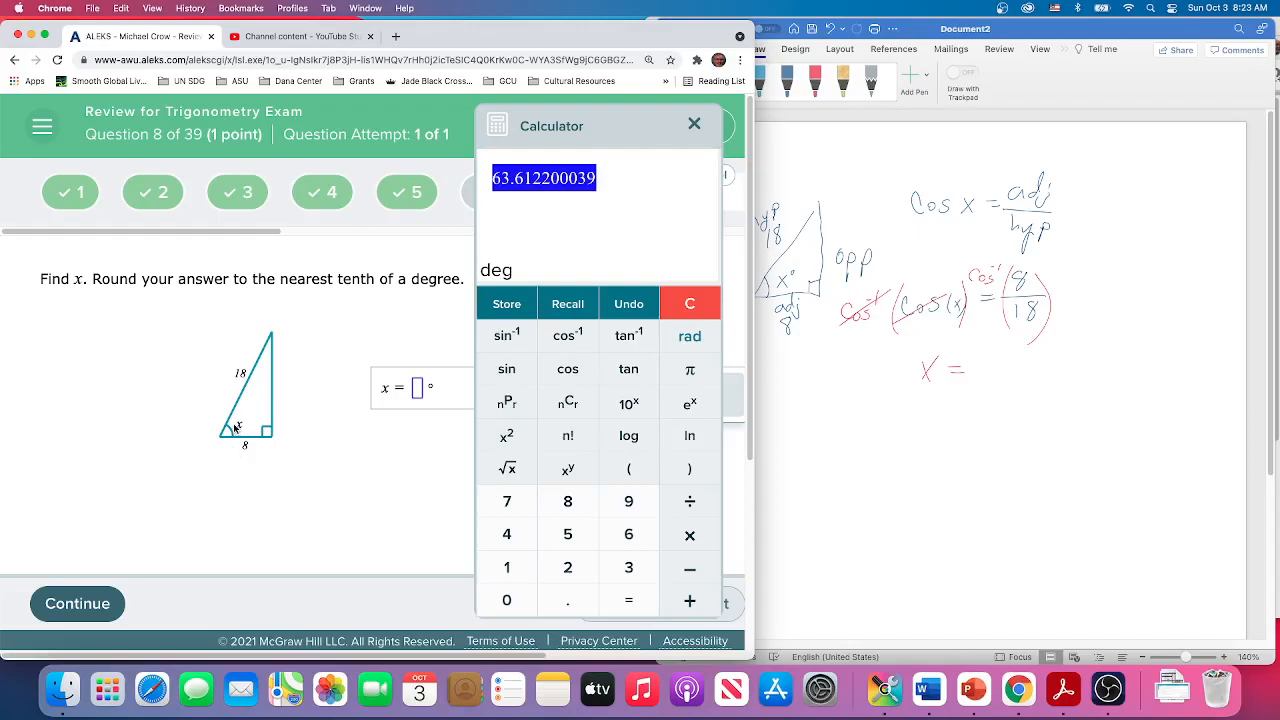
{"action": "mouse_move", "coordinate": [270, 367]}
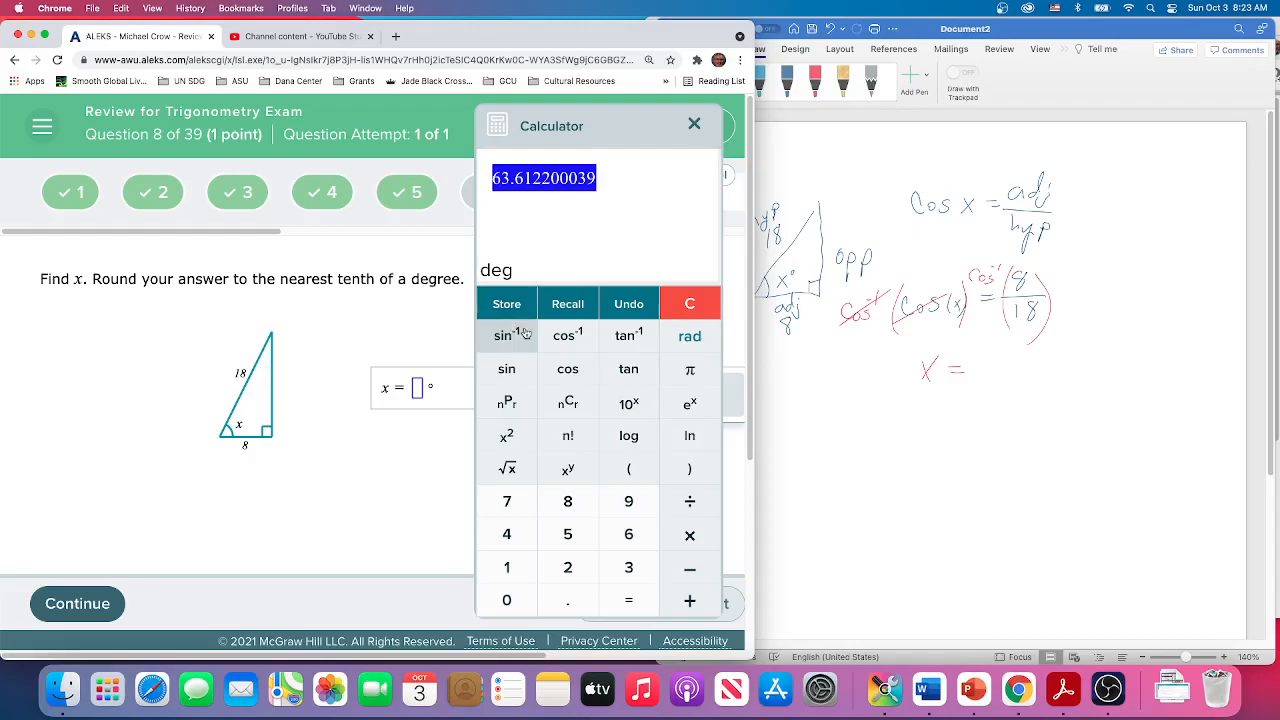
{"action": "mouse_move", "coordinate": [930, 406]}
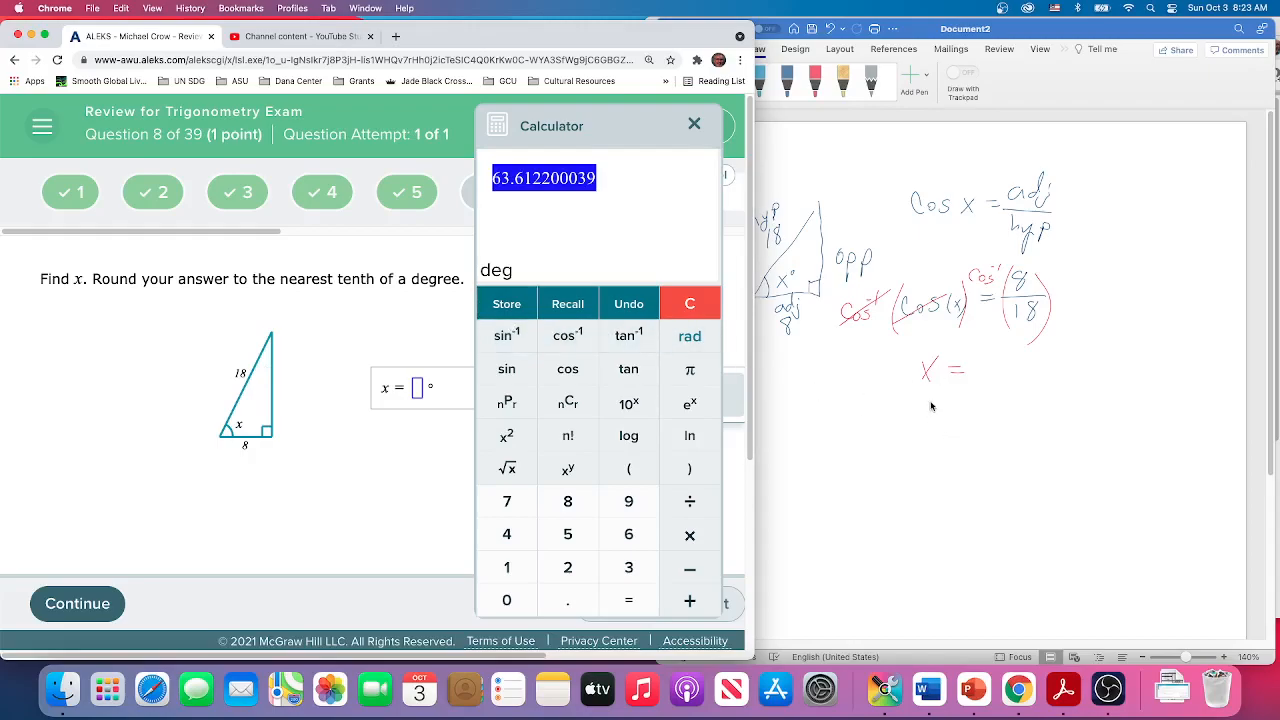
{"action": "mouse_move", "coordinate": [912, 450]}
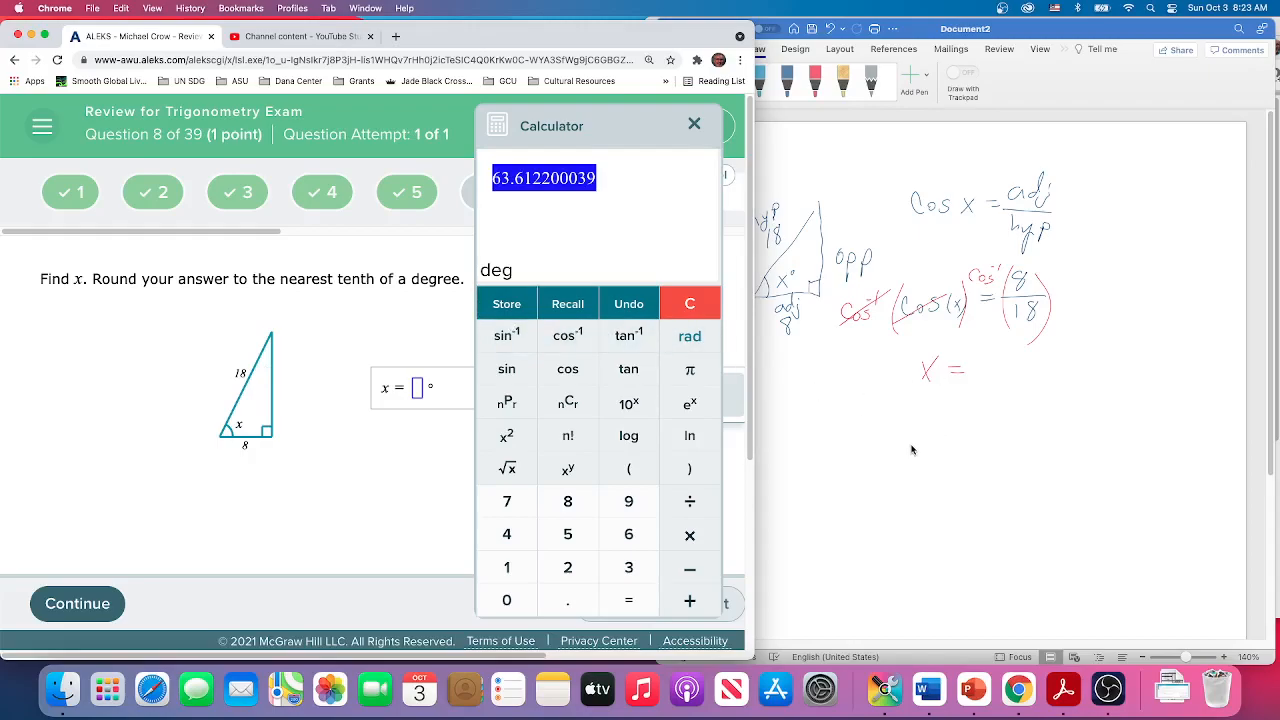
{"action": "mouse_move", "coordinate": [876, 431]}
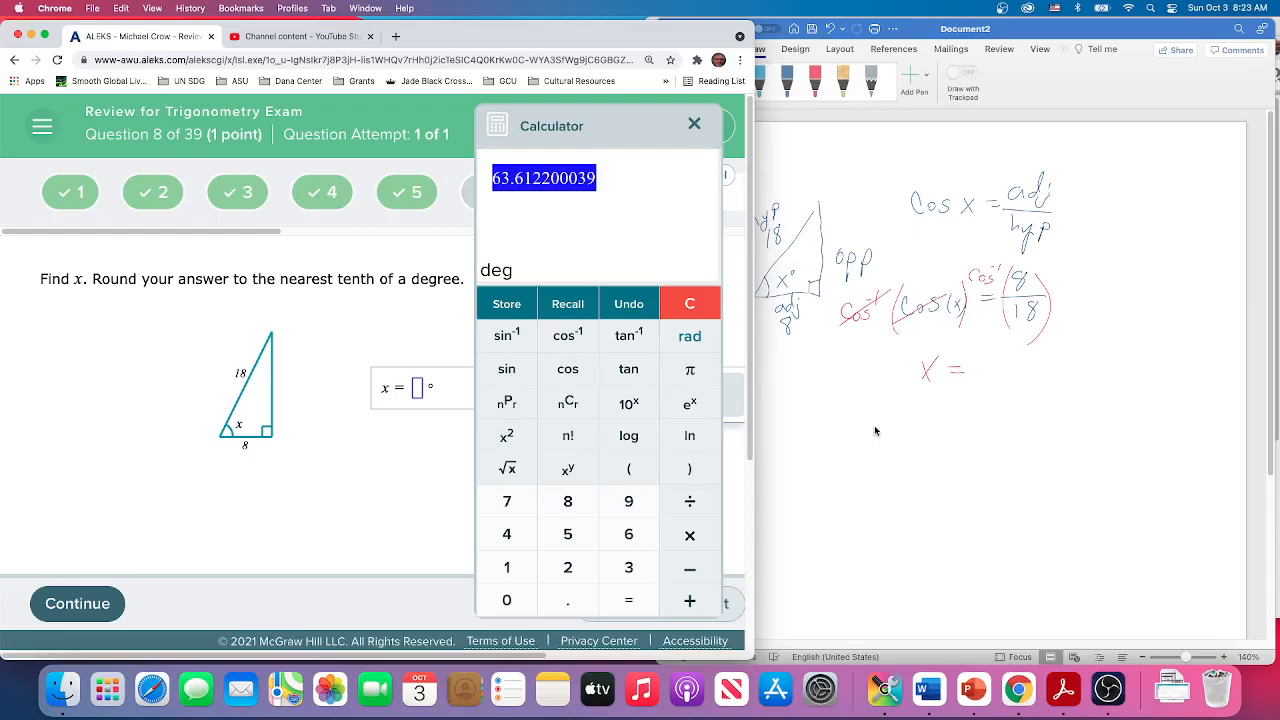
{"action": "mouse_move", "coordinate": [992, 371]}
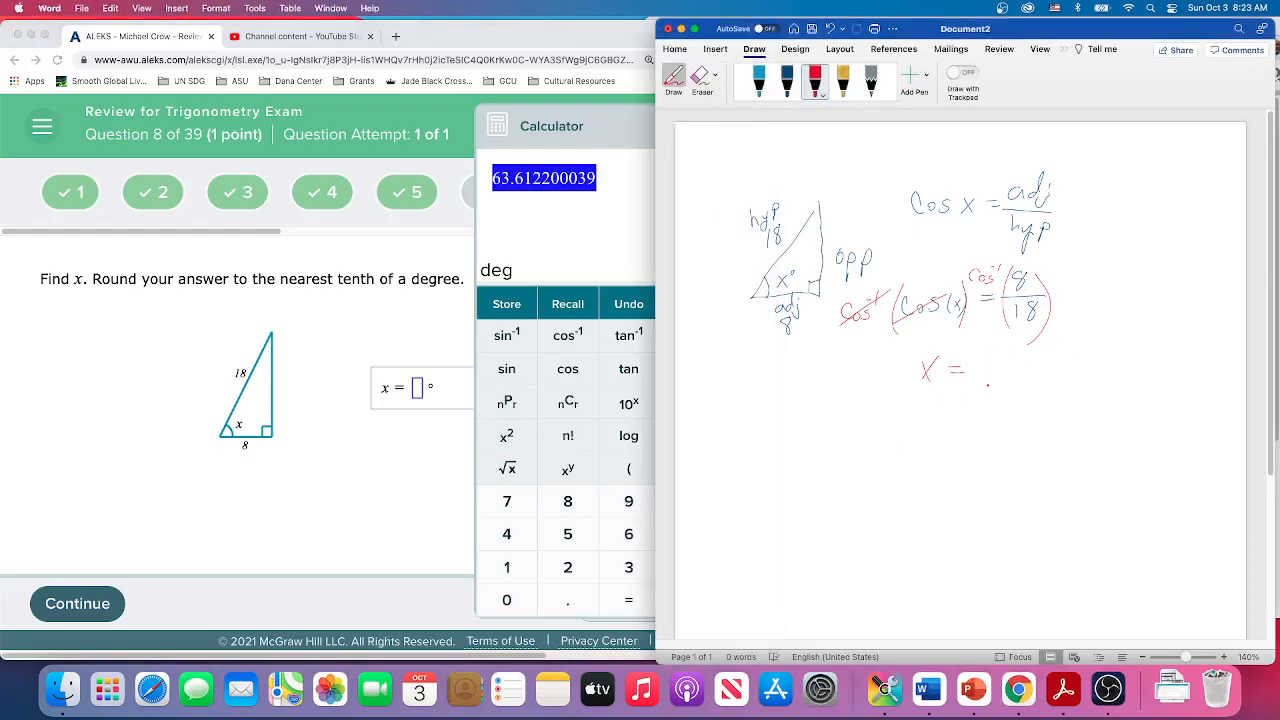
- Handwrite 63.6 after x = in the red notes
{"action": "left_click_drag", "start_coordinate": [960, 370], "coordinate": [1020, 375]}
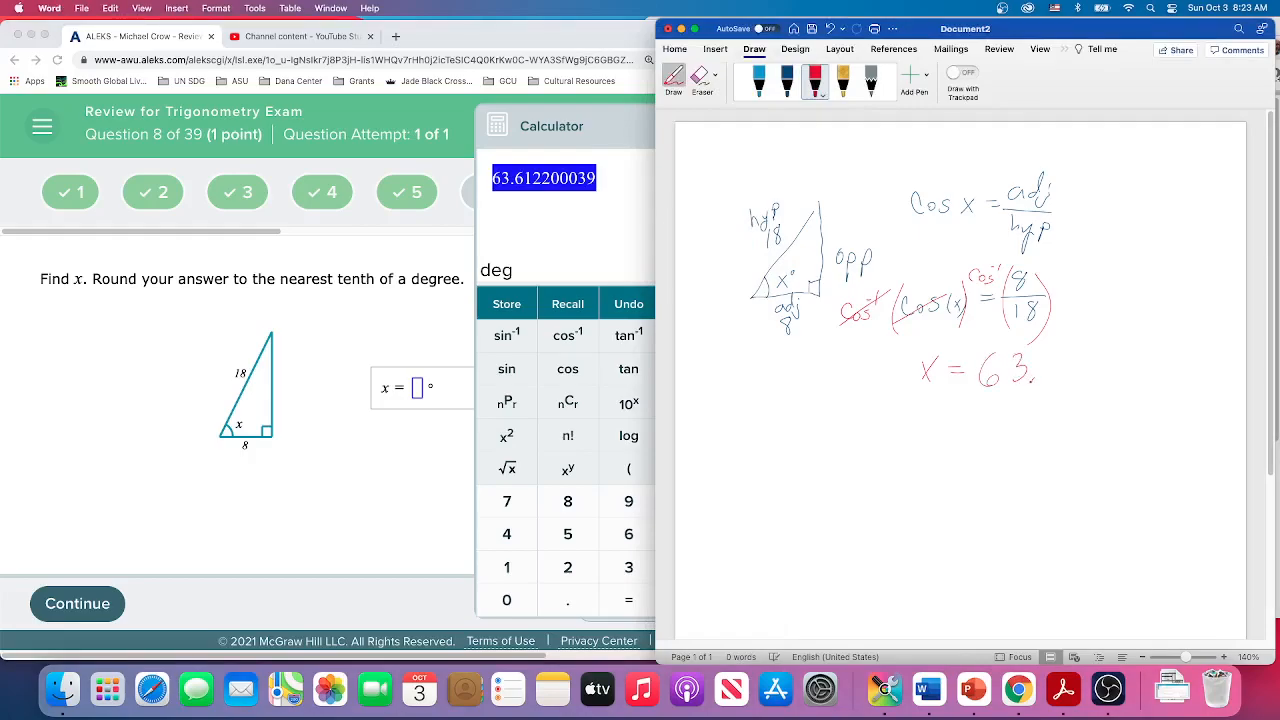
{"action": "left_click_drag", "start_coordinate": [1010, 365], "coordinate": [1045, 375]}
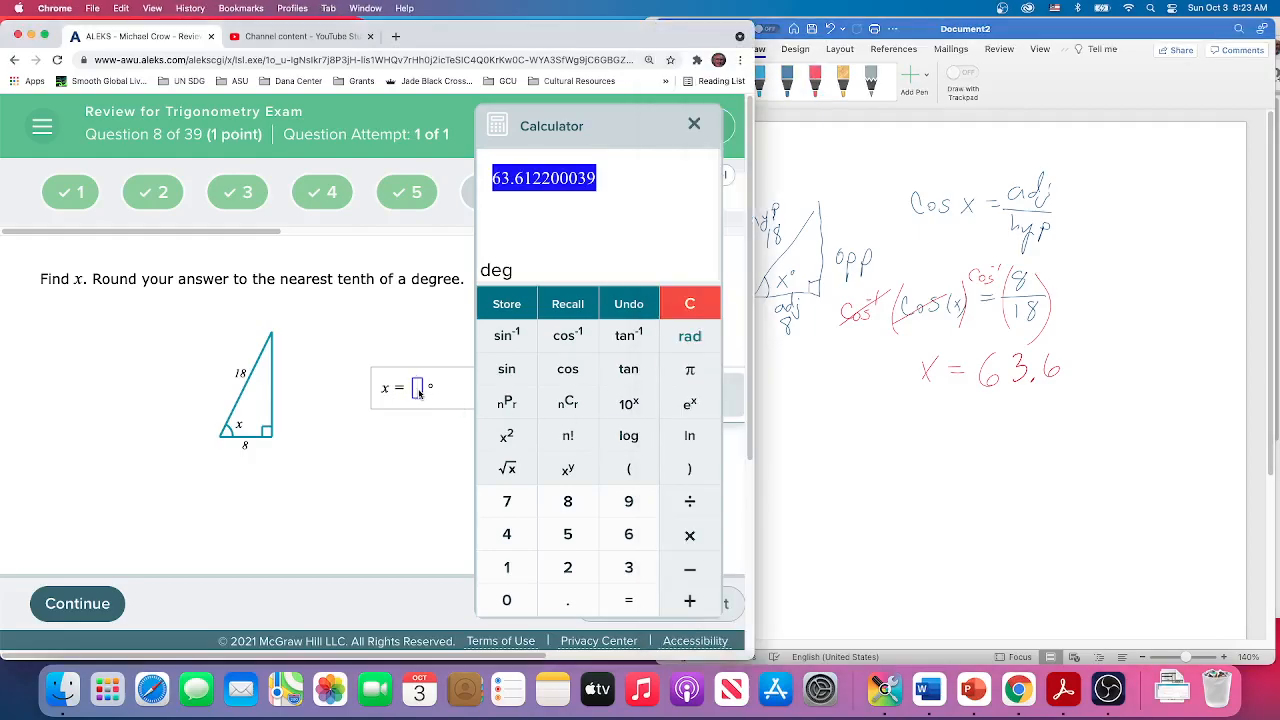
- Enter 63.6 in the x = answer box and close the calculator
{"action": "type", "text": "63.6"}
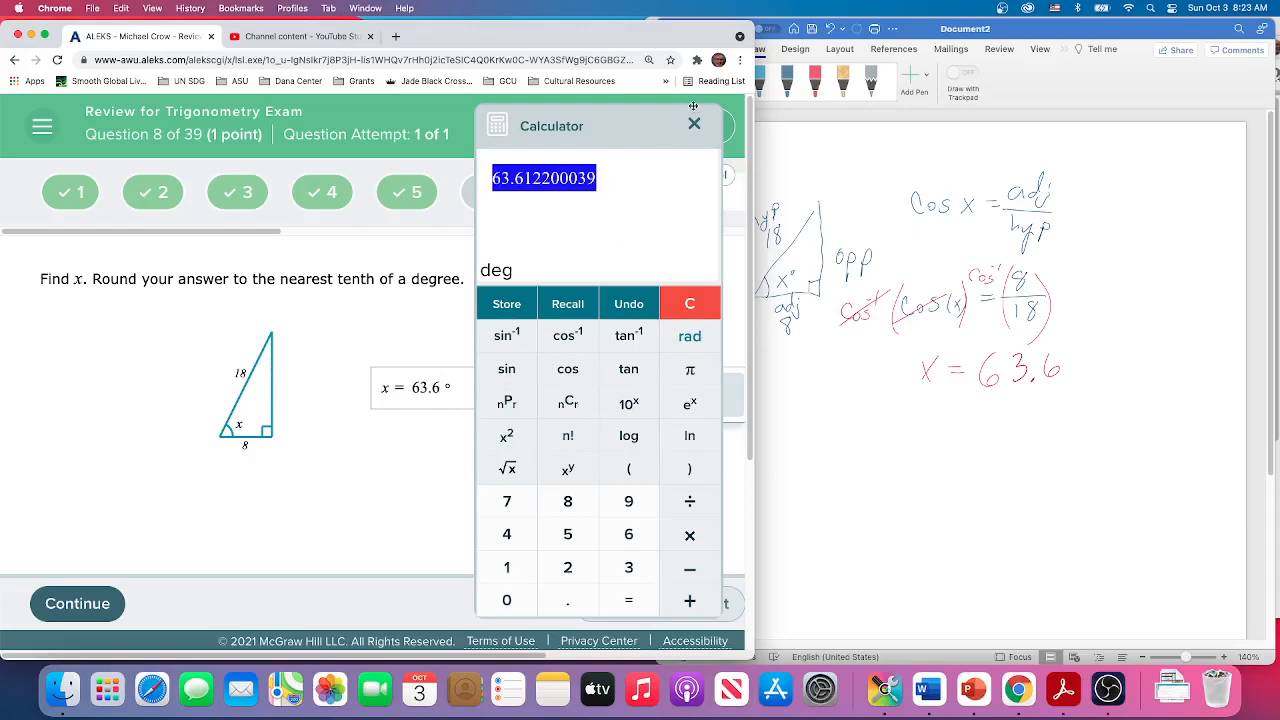
{"action": "left_click", "coordinate": [694, 124]}
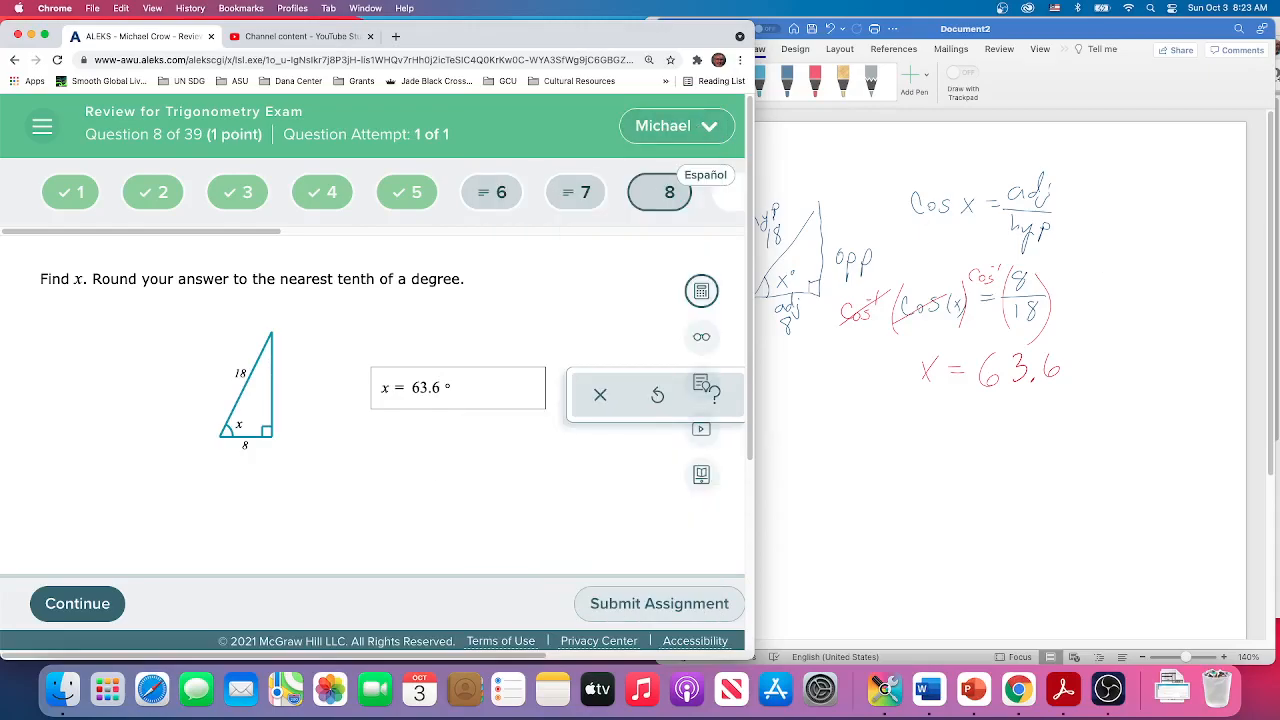